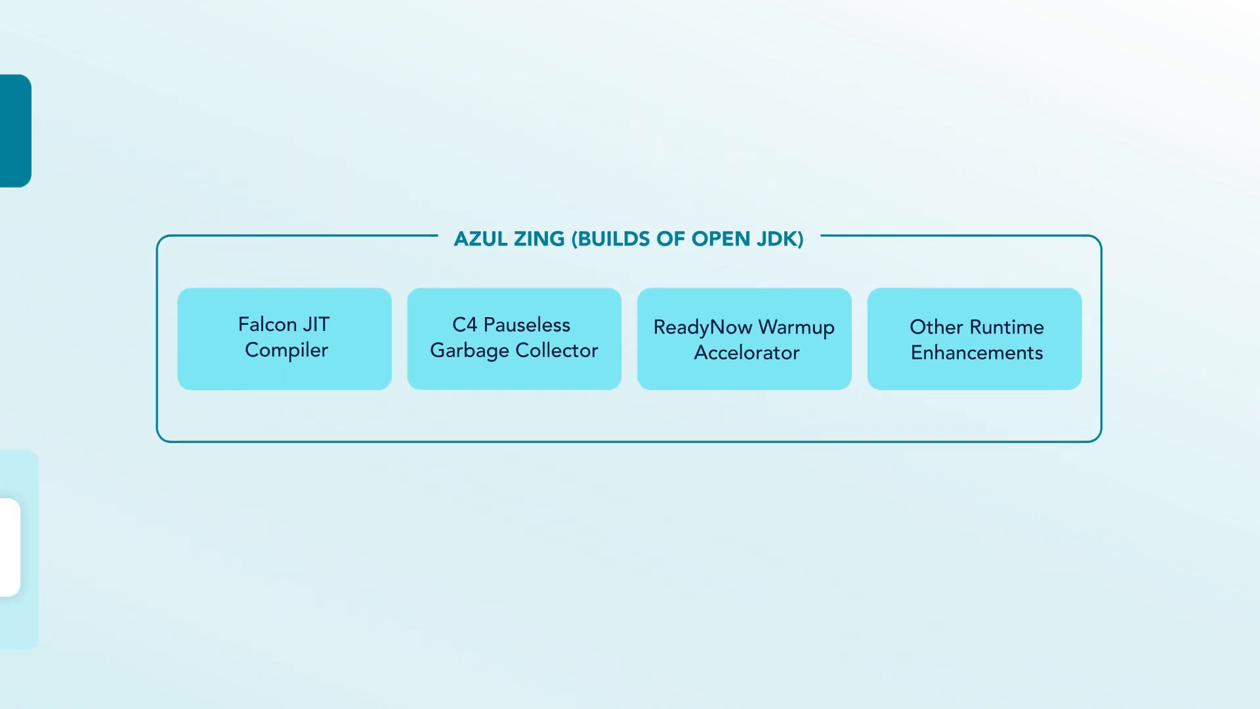
left_click(270, 361)
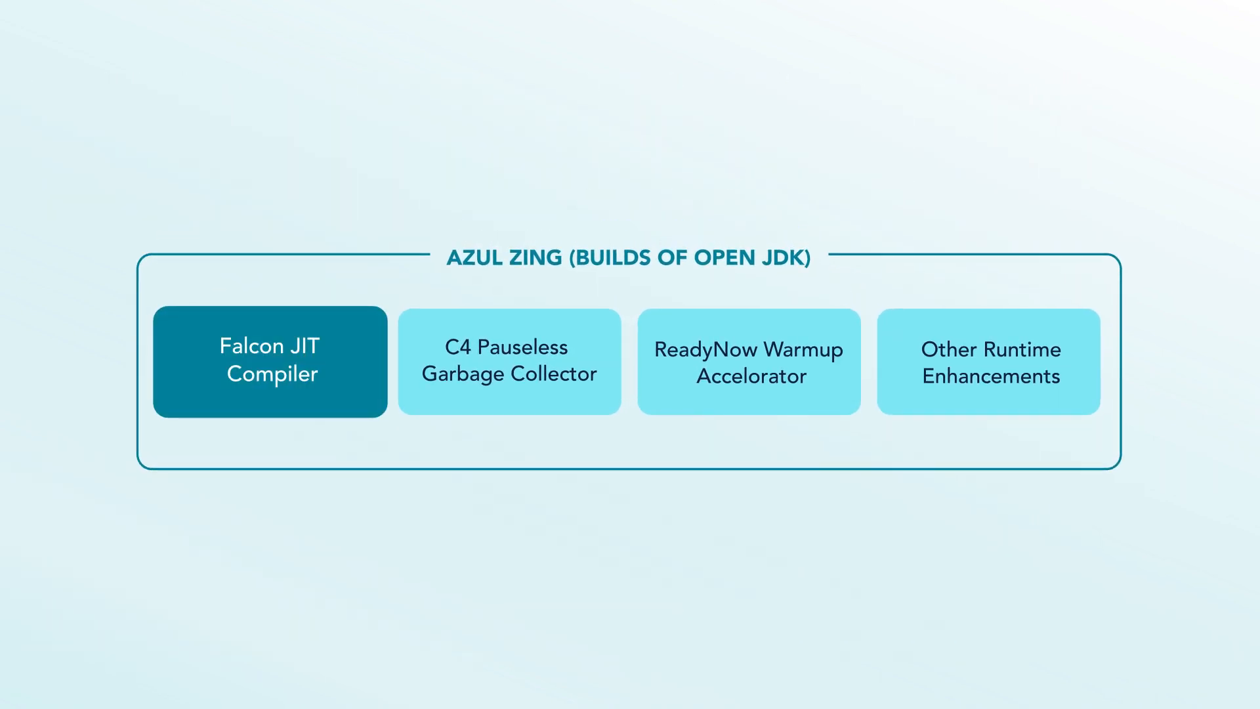
left_click(508, 359)
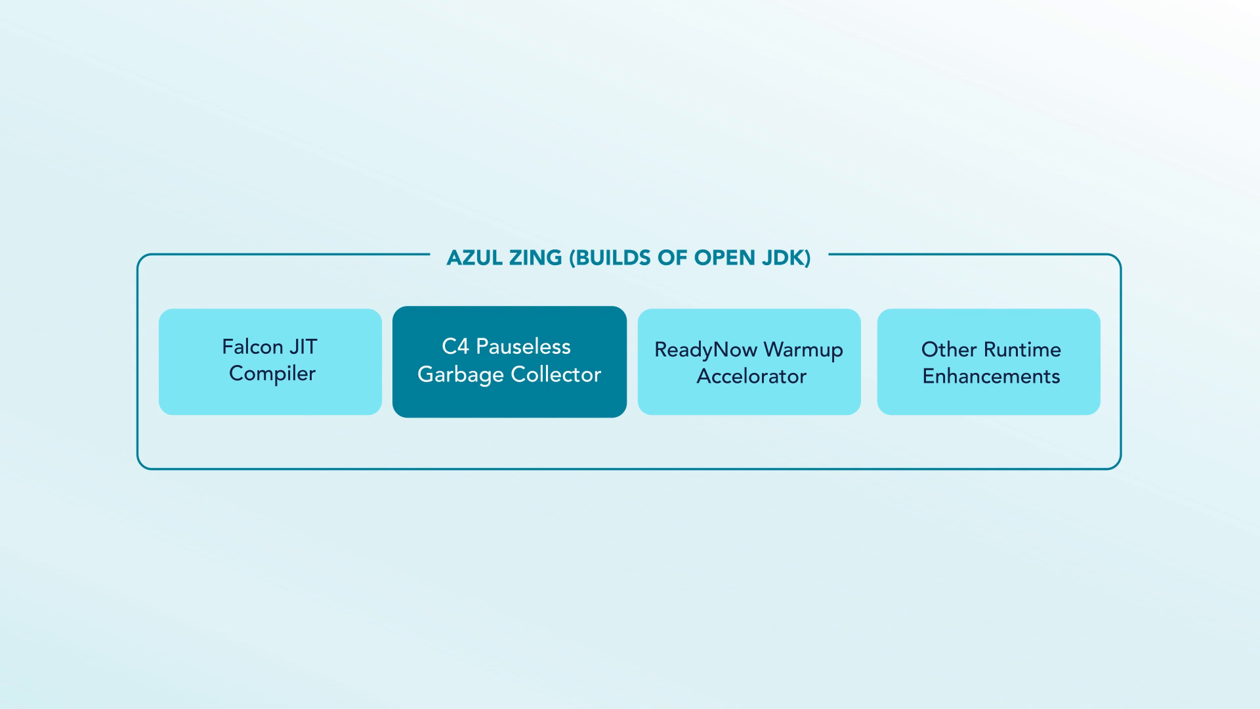
left_click(748, 361)
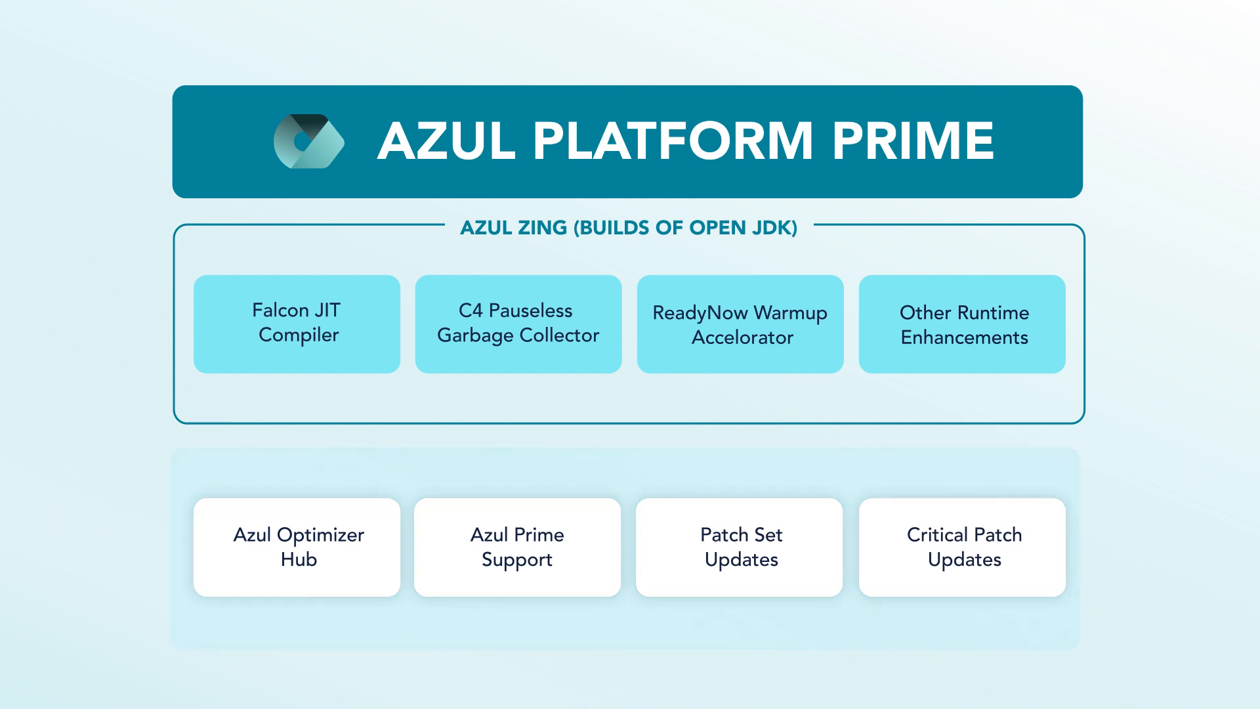
scroll("down", 3)
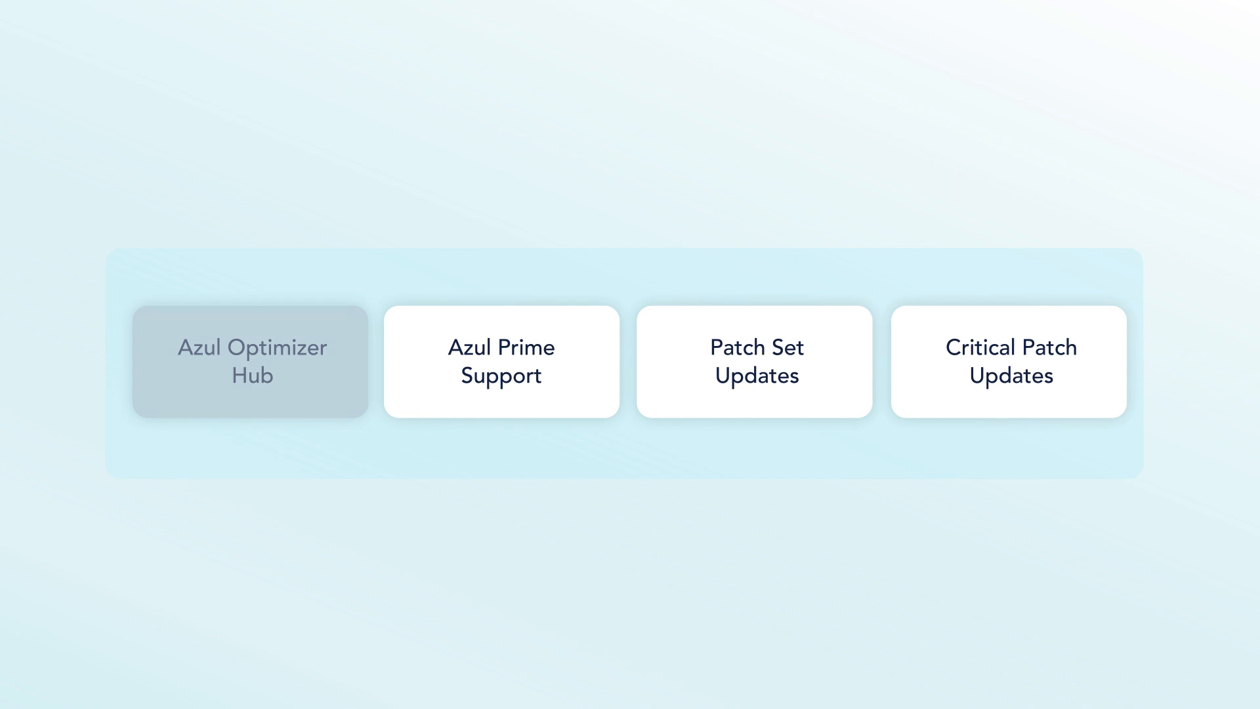
left_click(249, 361)
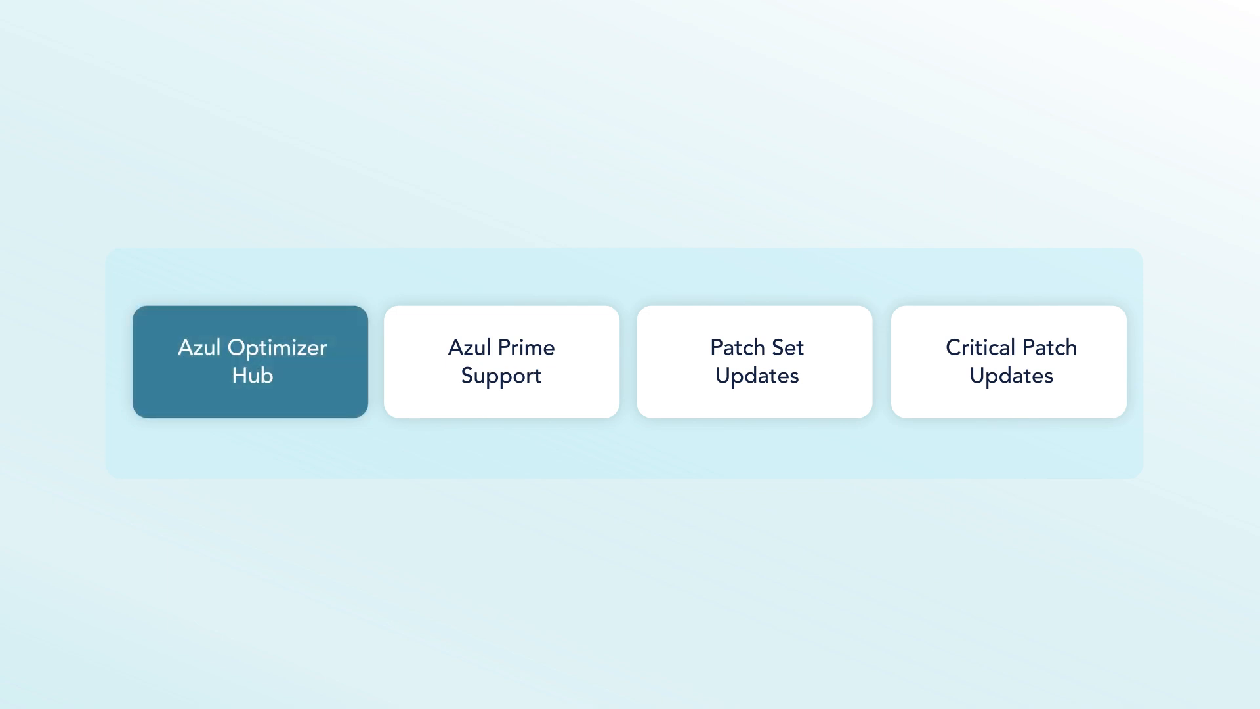
left_click(249, 361)
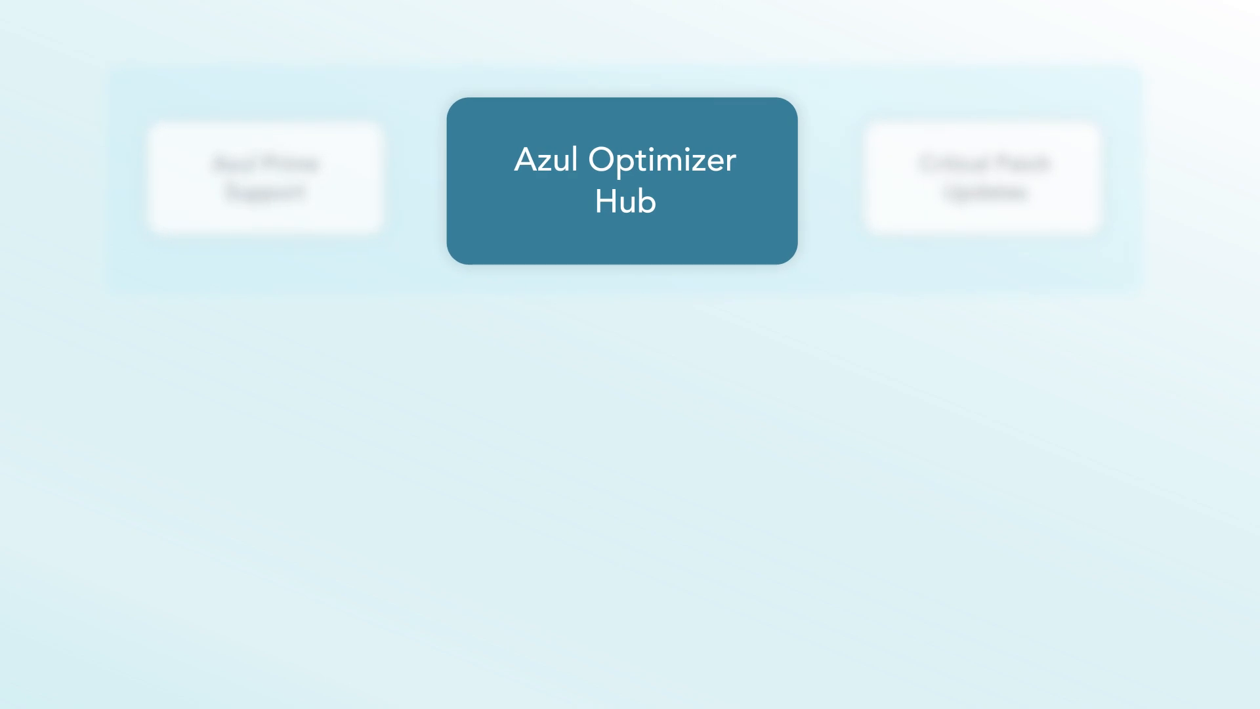
left_click(623, 179)
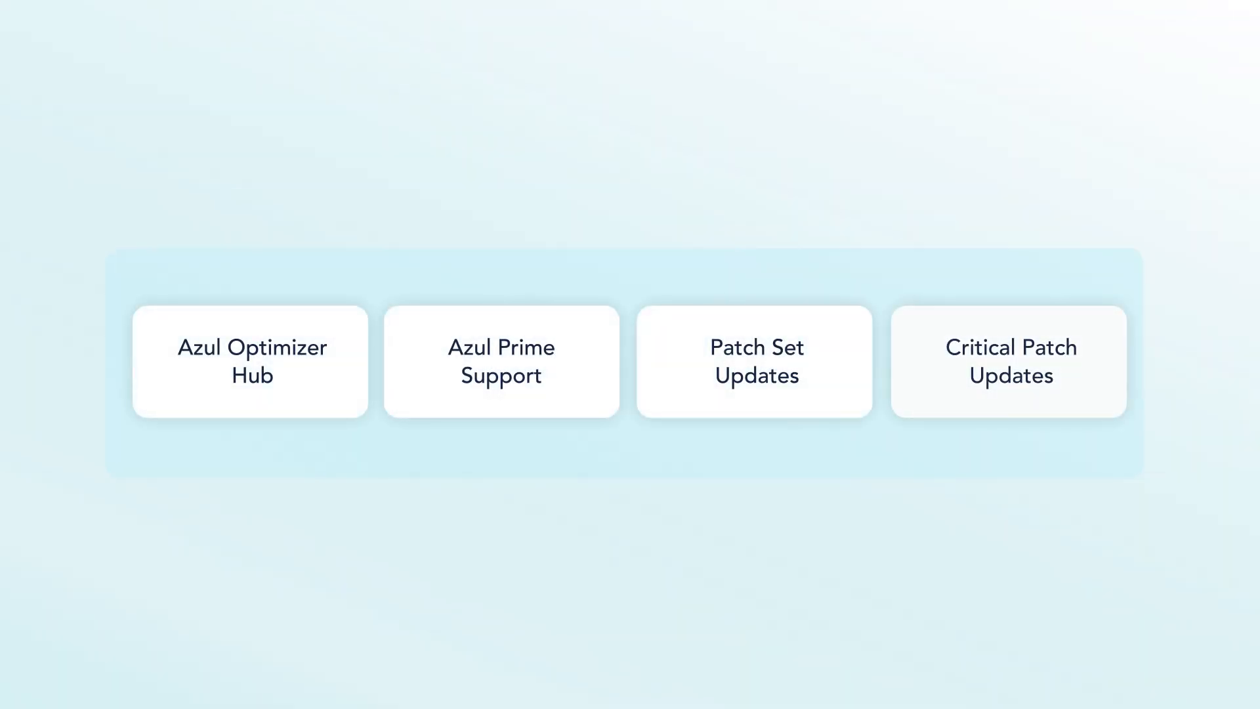
left_click(1008, 361)
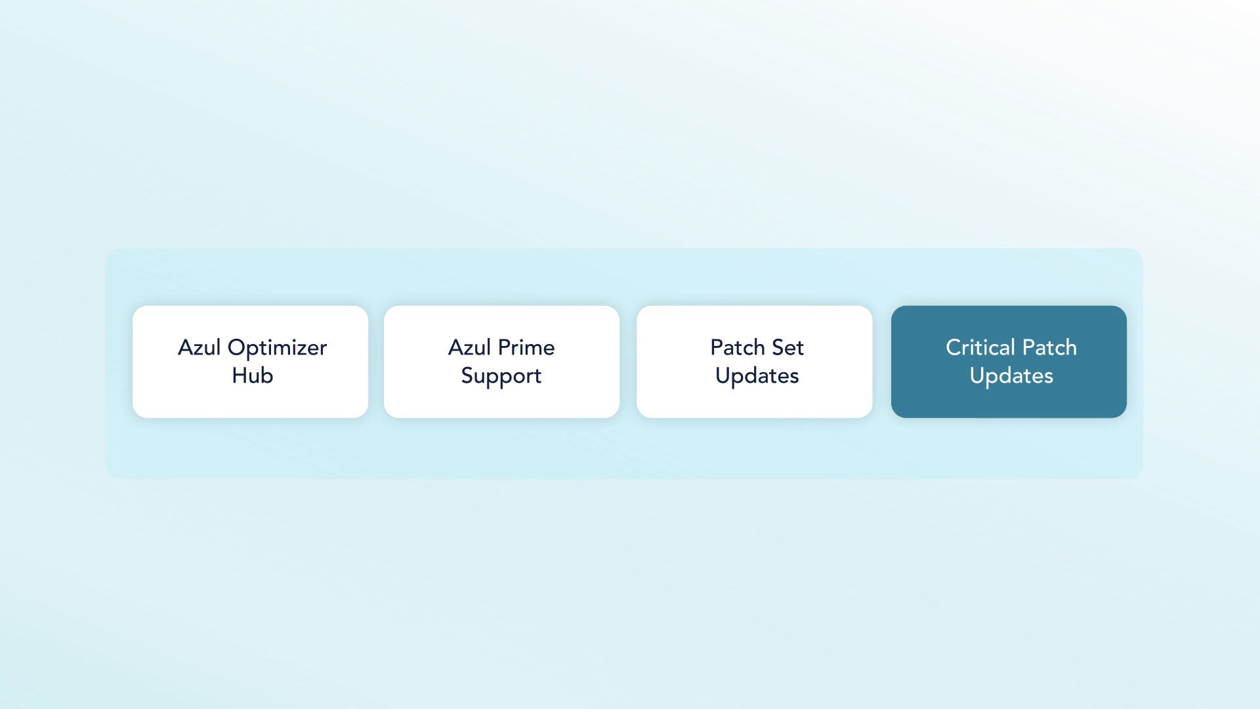
left_click(753, 361)
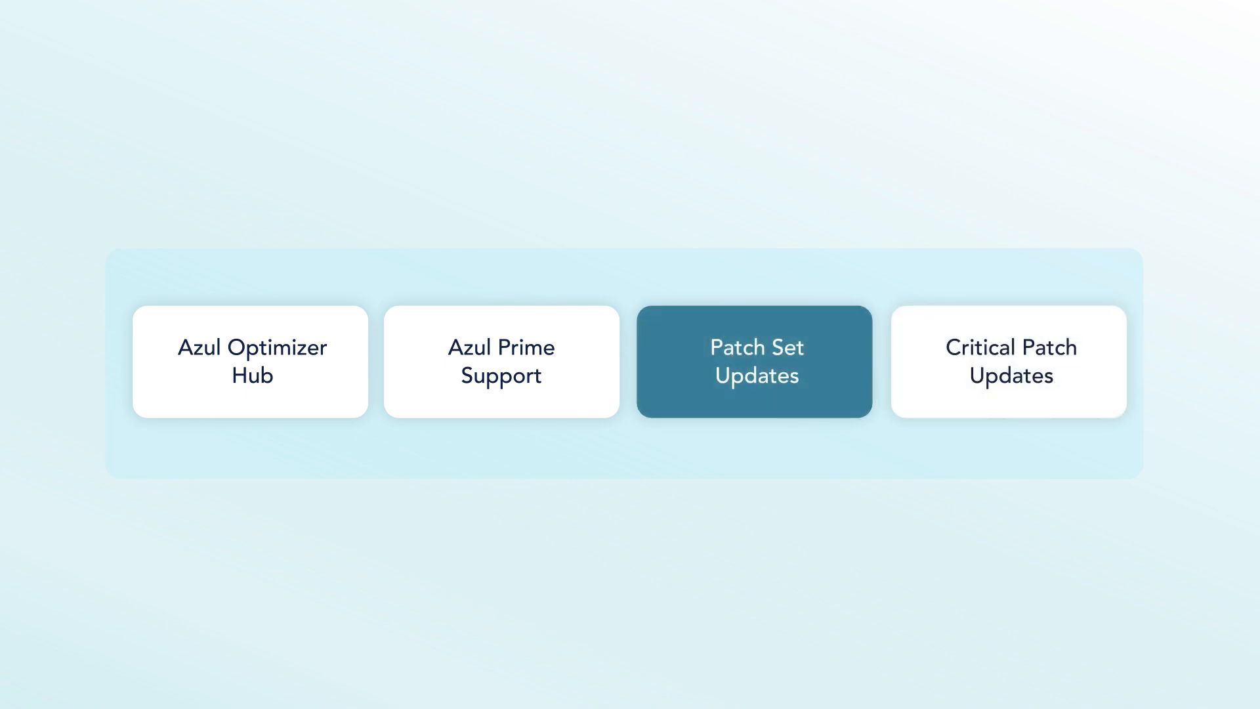
left_click(500, 361)
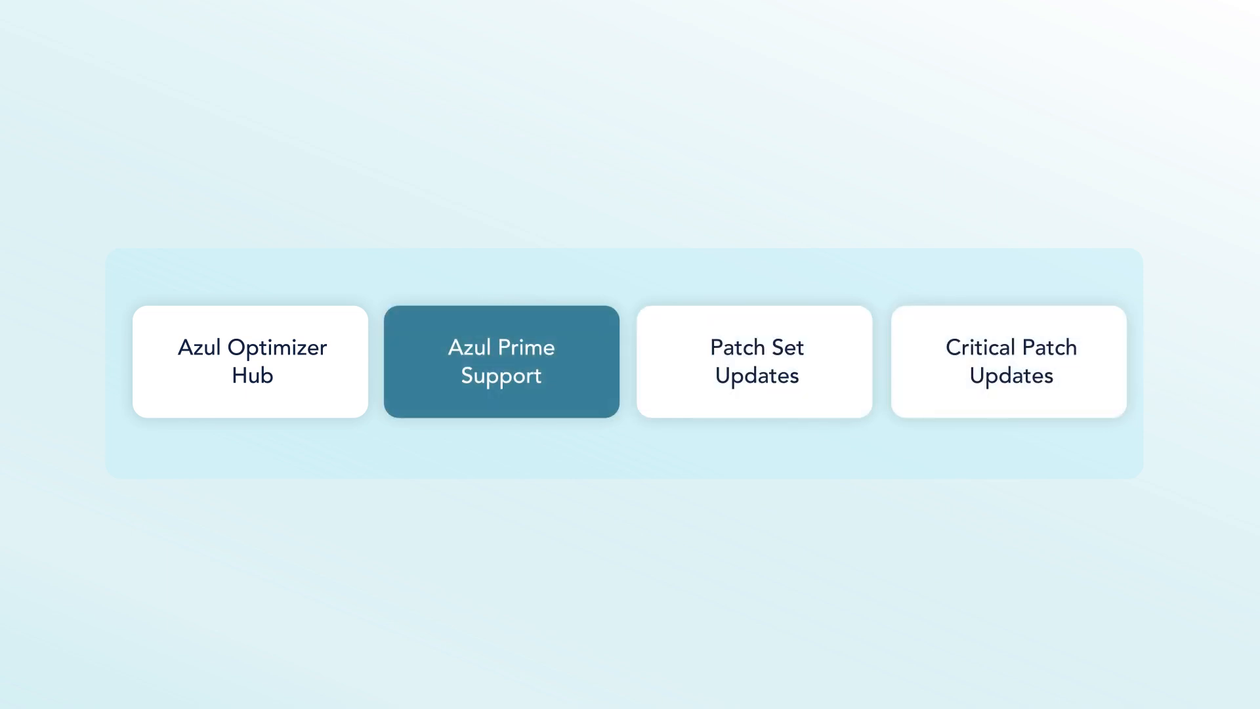